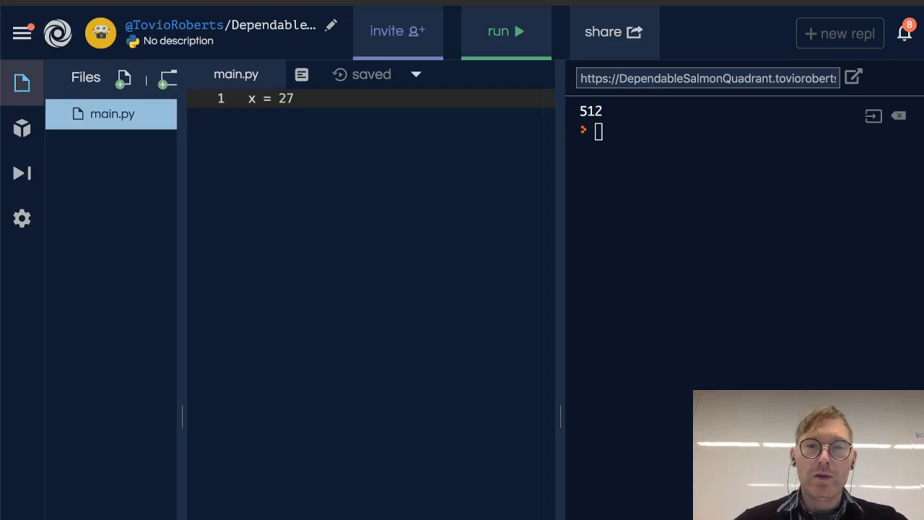
Below x = 27, add x += 3 and a print(x) line.
{"action": "key", "text": "Enter"}
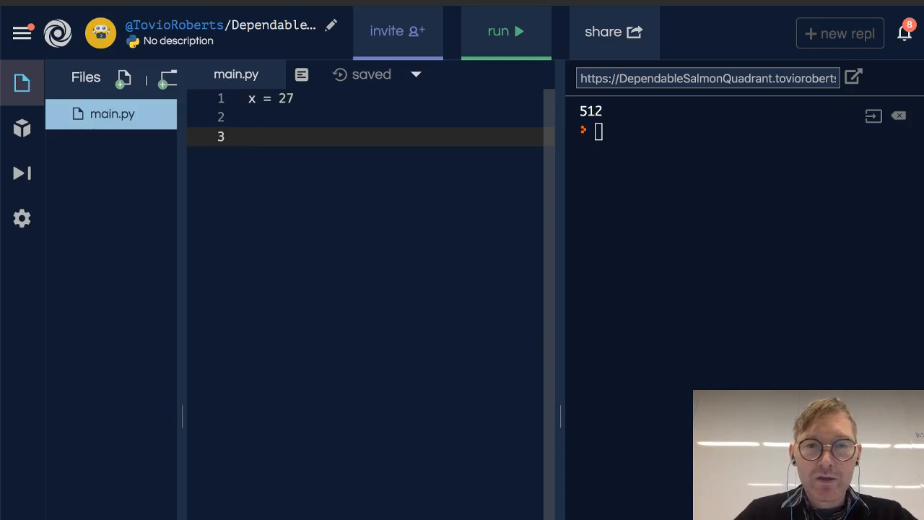
{"action": "type", "text": "x"}
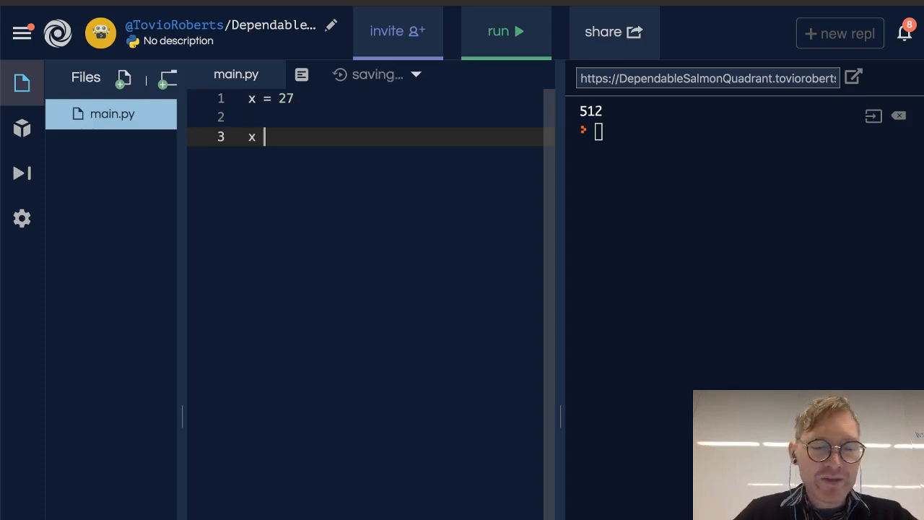
{"action": "type", "text": "+= 3"}
{"action": "type", "text": "pr"}
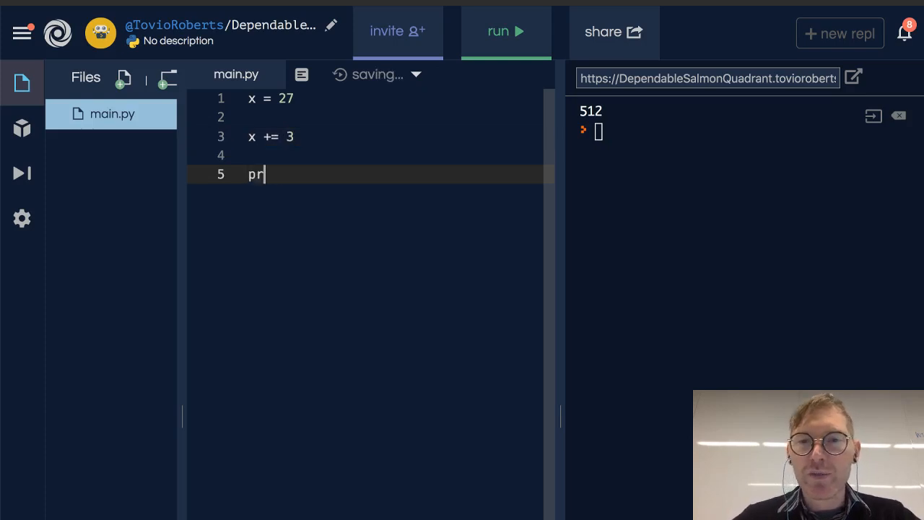
{"action": "type", "text": "int(x)"}
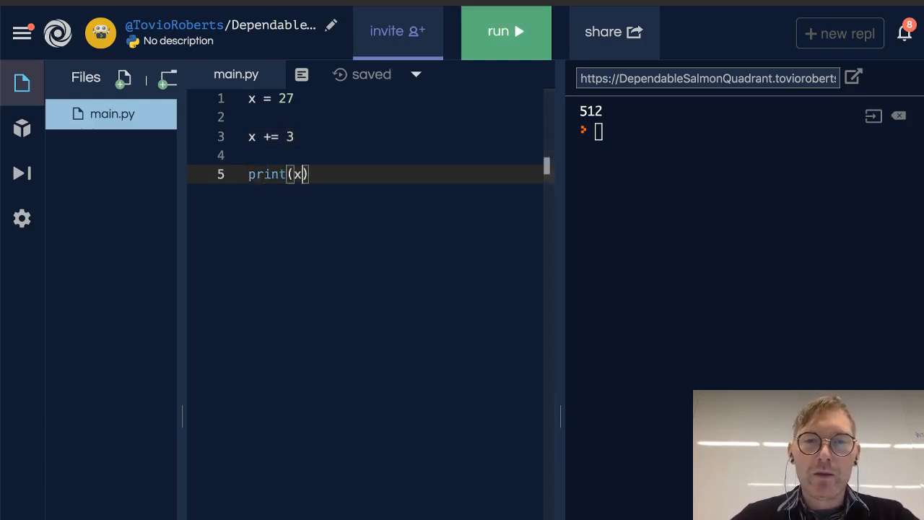
Run the script, then add print(id(x)) after x = 27.
{"action": "left_click", "coordinate": [506, 31]}
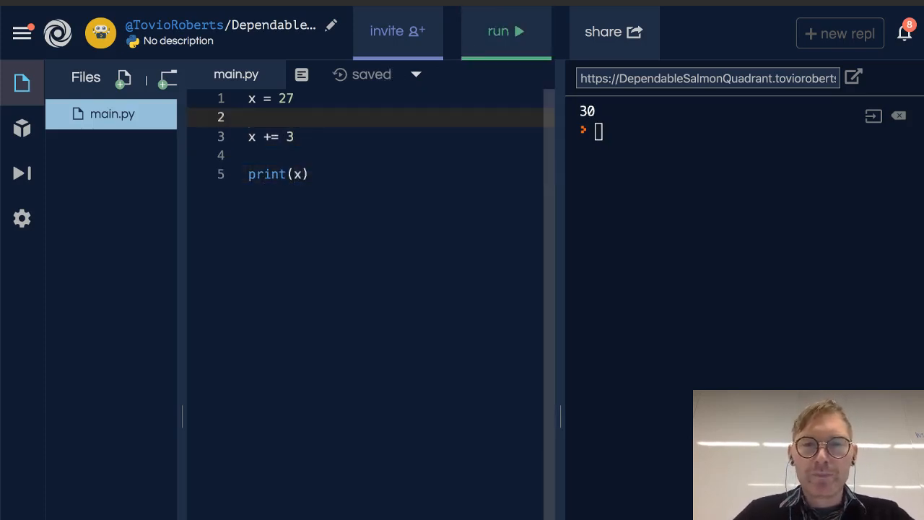
{"action": "type", "text": "print()"}
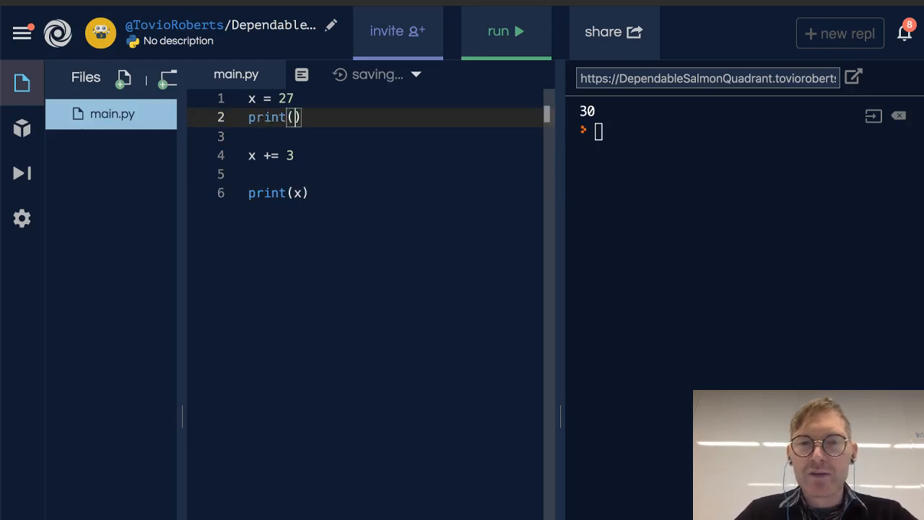
{"action": "type", "text": "id("}
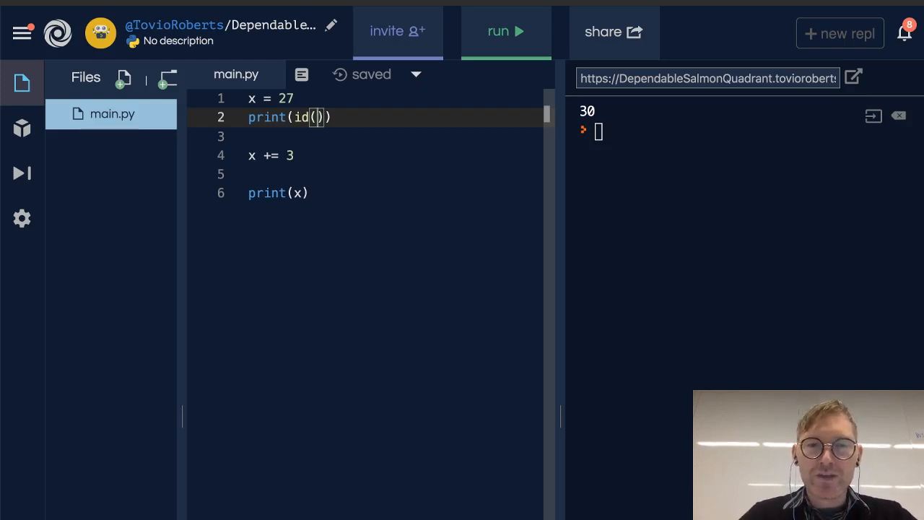
{"action": "type", "text": "x"}
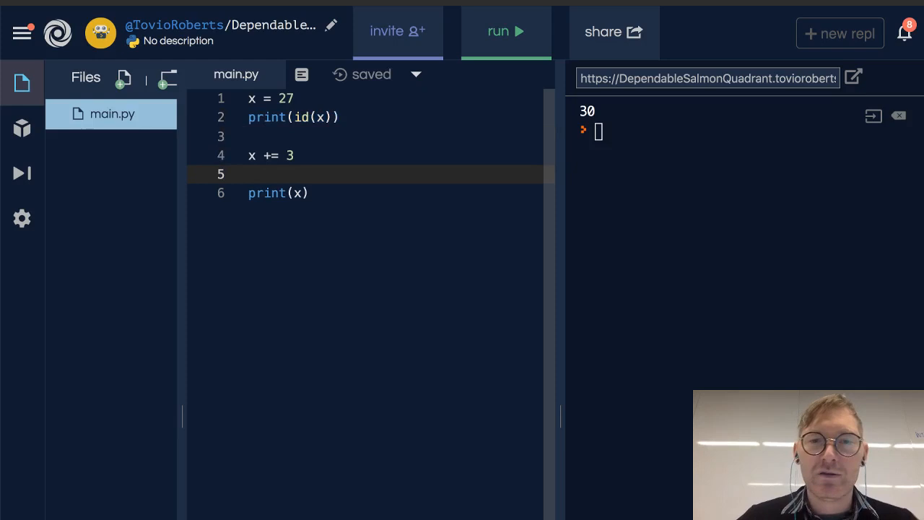
Add print(id(x)) after x += 3 and rerun, showing two different ids.
{"action": "type", "text": "print(id(x))"}
{"action": "left_click", "coordinate": [400, 193]}
{"action": "type", "text": "# "}
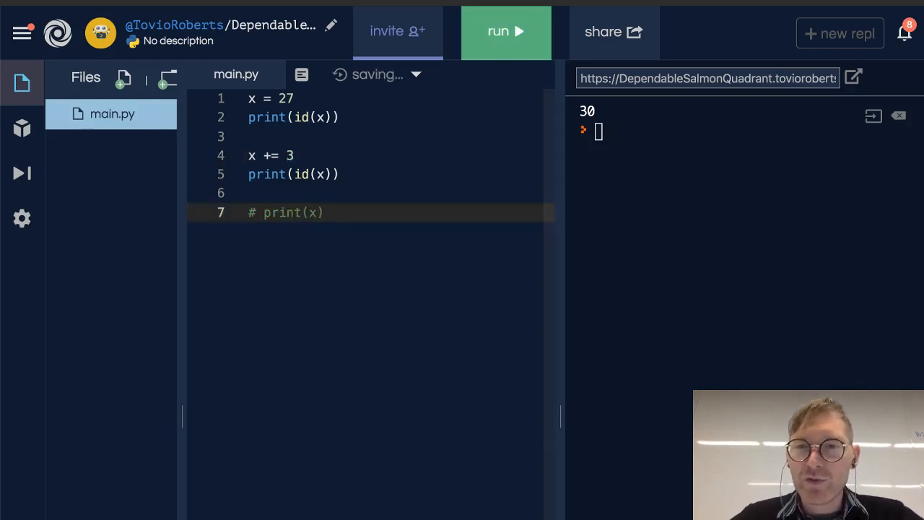
{"action": "left_click", "coordinate": [505, 32]}
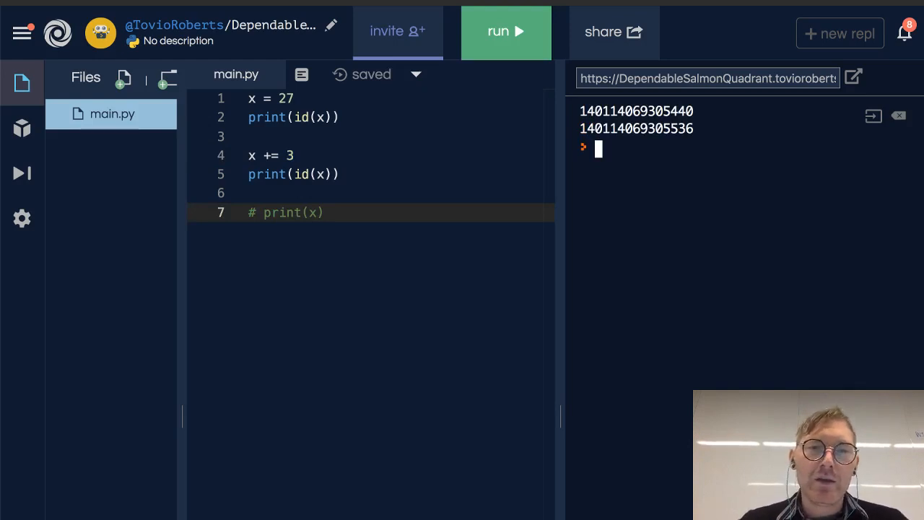
{"action": "left_click", "coordinate": [253, 98]}
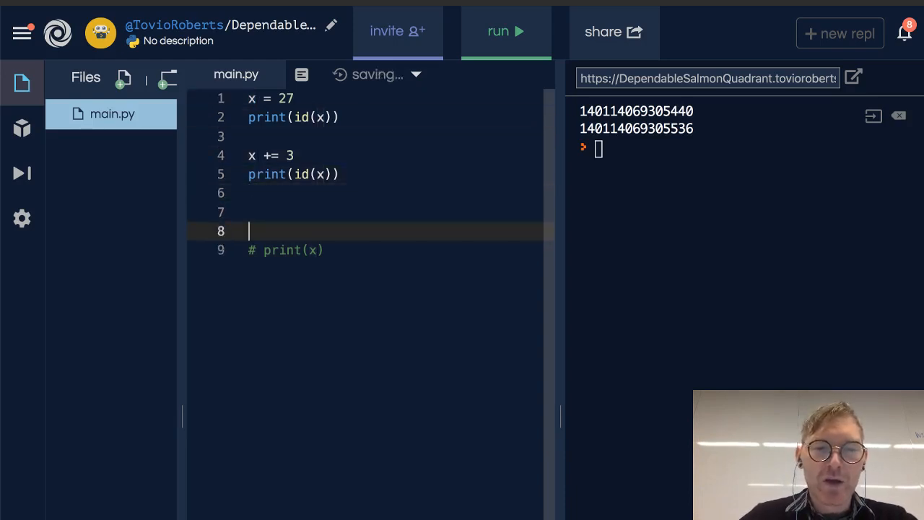
Add a comment block '# immutable type' listing int, float, boolean, strings, tuple.
{"action": "type", "text": "#"}
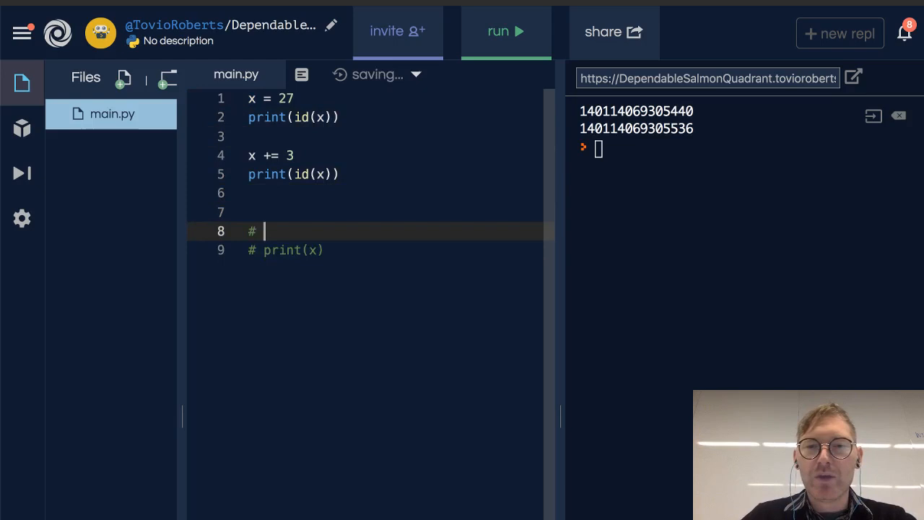
{"action": "type", "text": "immutable"}
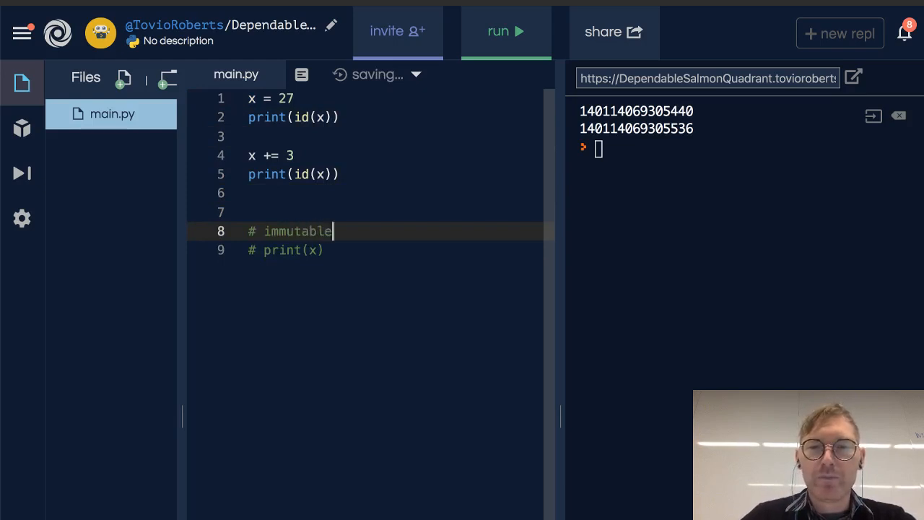
{"action": "type", "text": "type"}
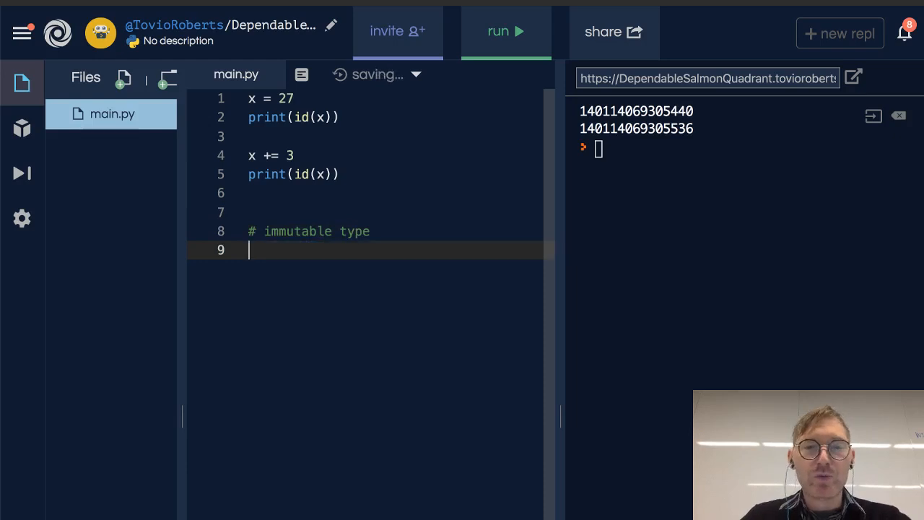
{"action": "type", "text": "#"}
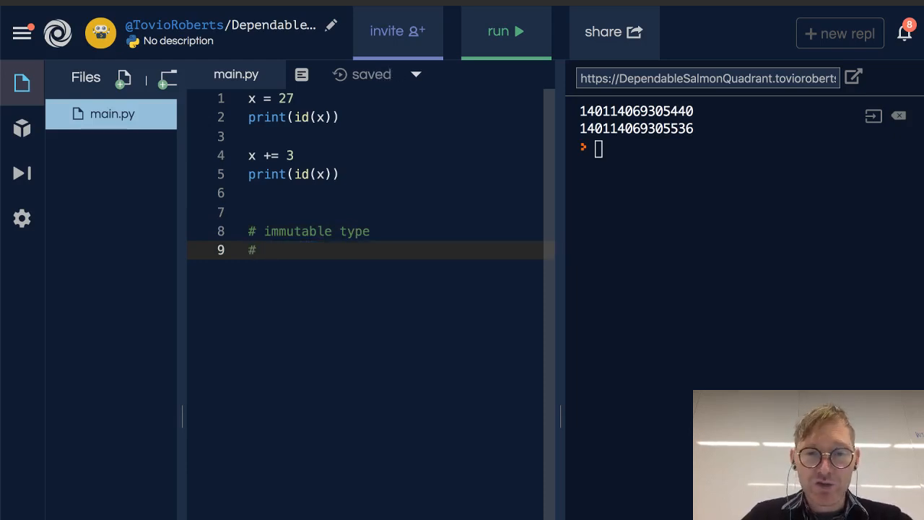
{"action": "type", "text": "int,"}
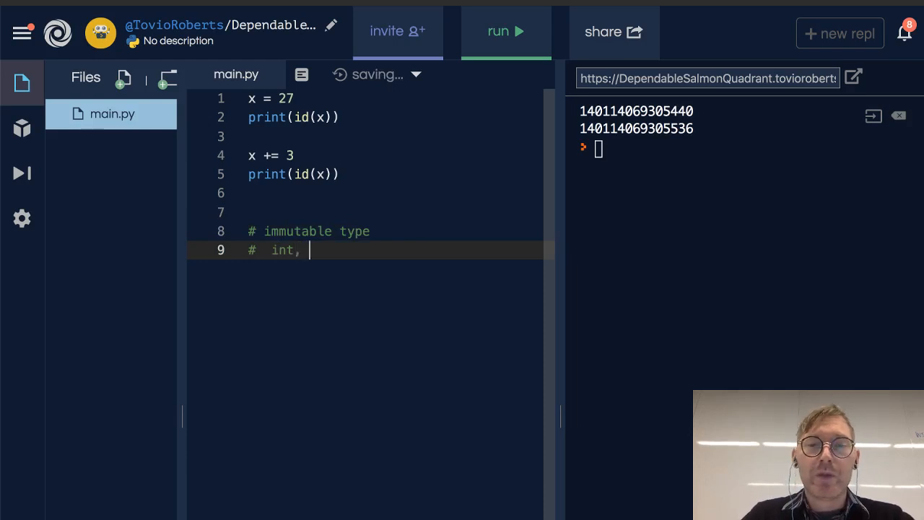
{"action": "type", "text": "float, bool"}
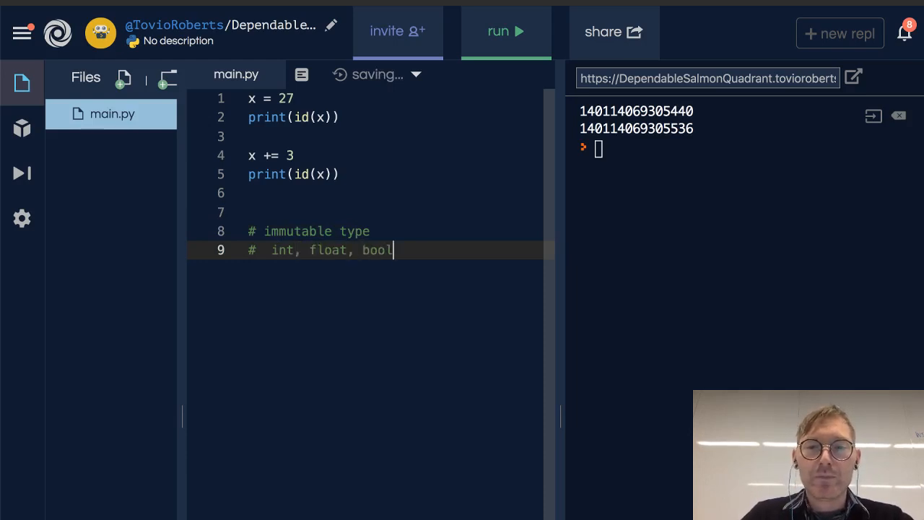
{"action": "type", "text": "ean"}
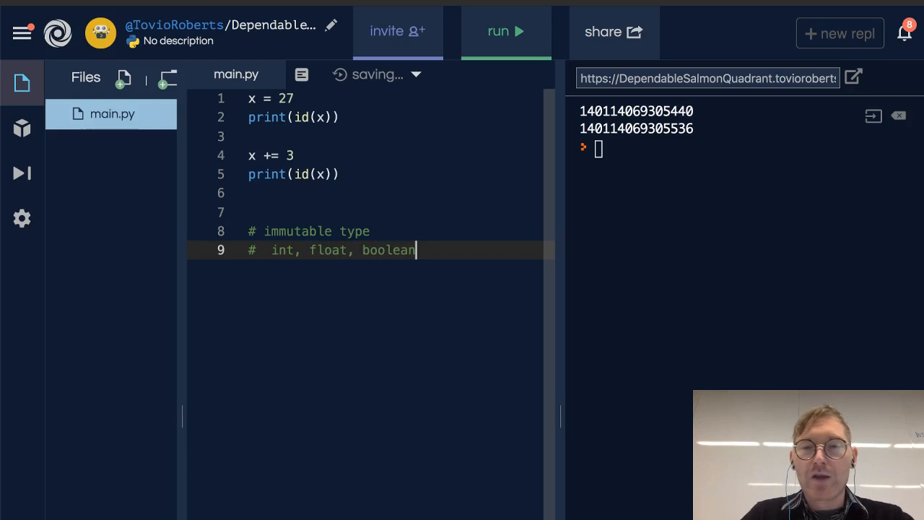
{"action": "type", "text": ", strin"}
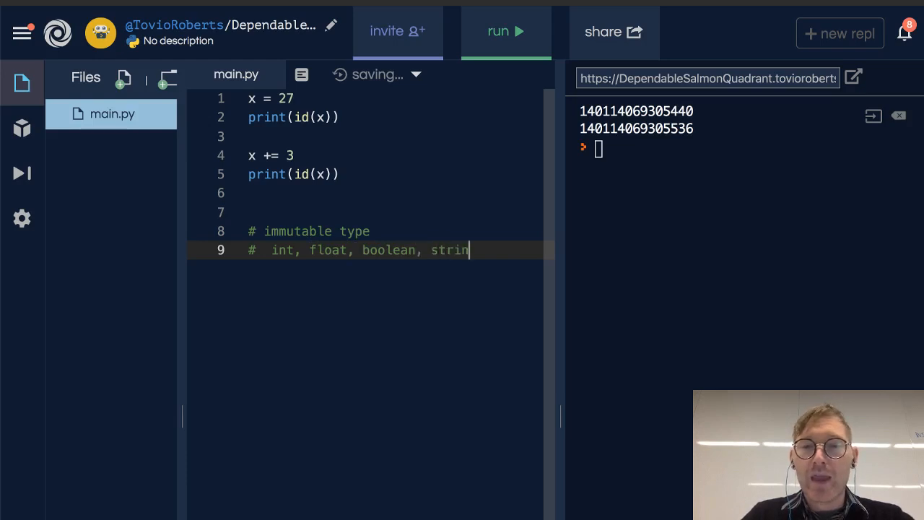
{"action": "type", "text": "gs,"}
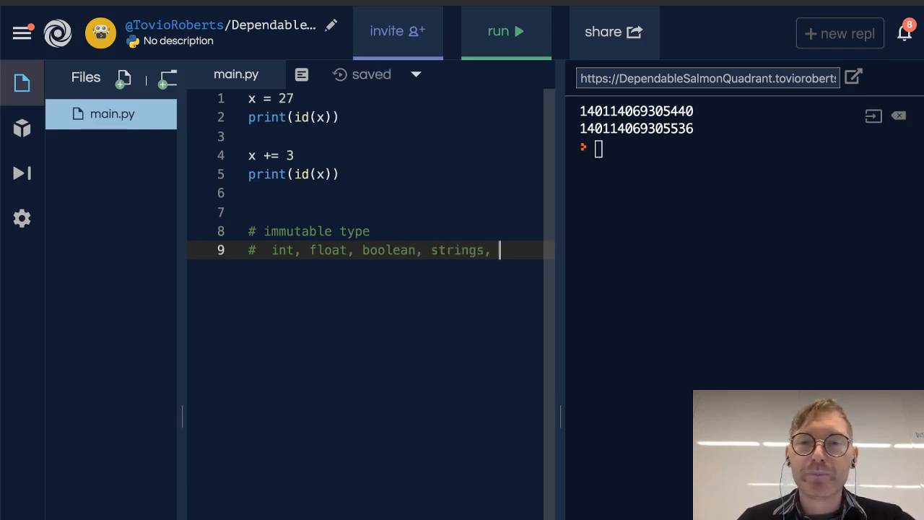
{"action": "type", "text": "tuple"}
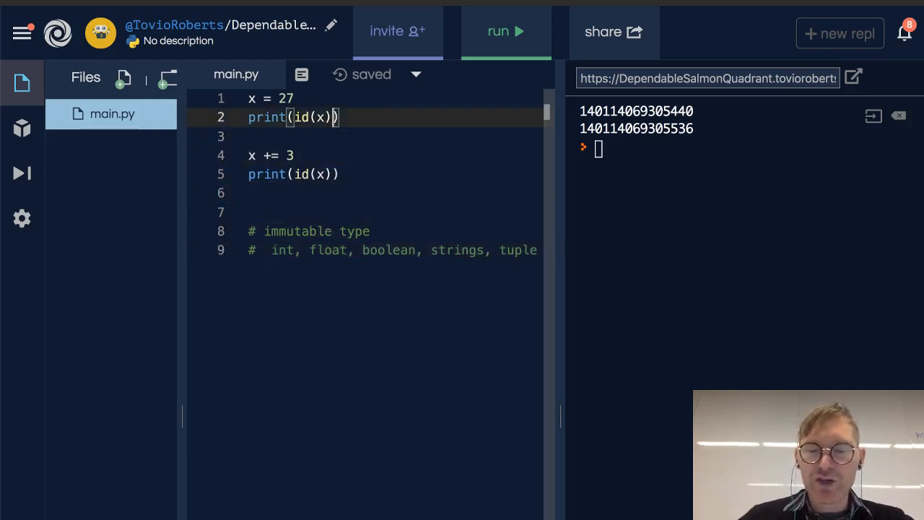
Change x to the float 27.0 and rerun, printing two new different ids.
{"action": "type", "text": ".0"}
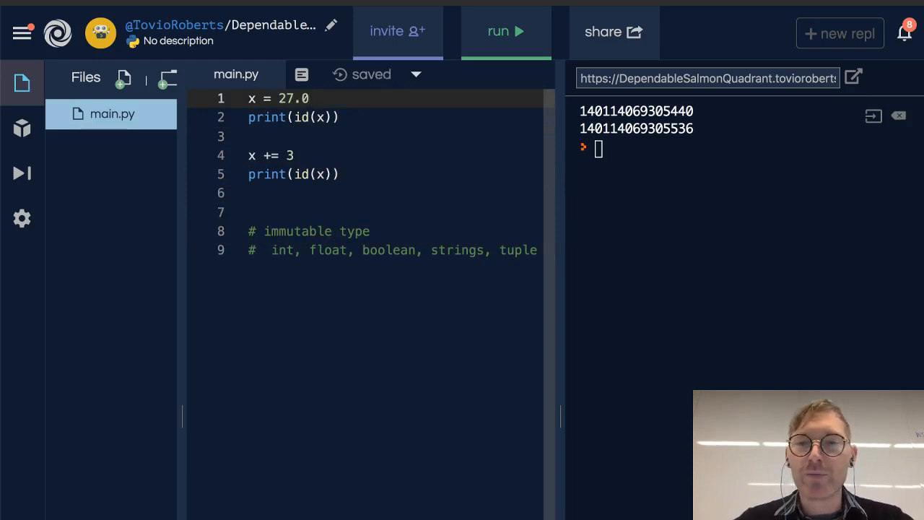
{"action": "mouse_move", "coordinate": [505, 32]}
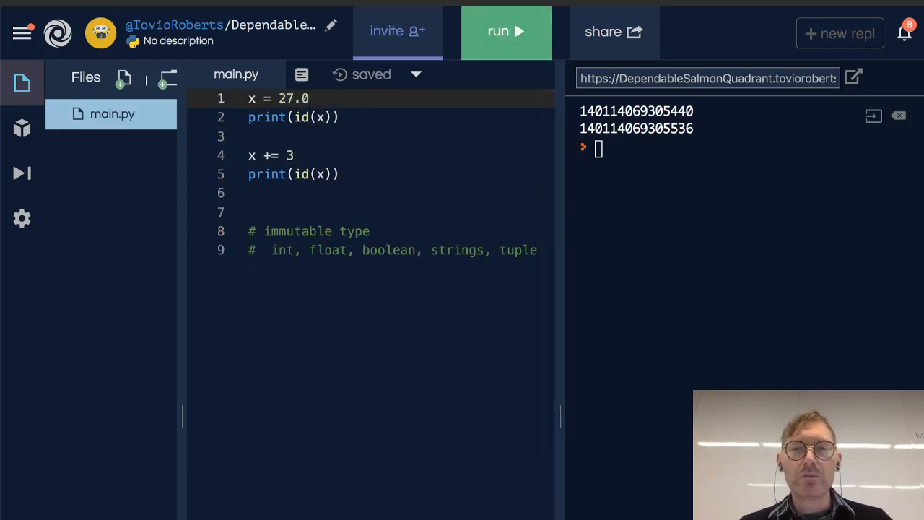
{"action": "left_click", "coordinate": [505, 32]}
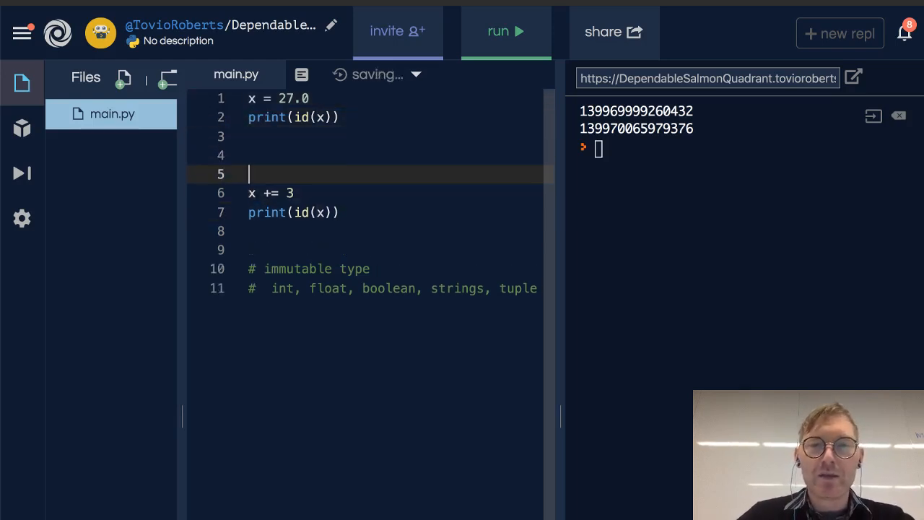
Set x back to 27, add y = 27, and label the id prints 'x: ' and 'y: '.
{"action": "type", "text": "y ="}
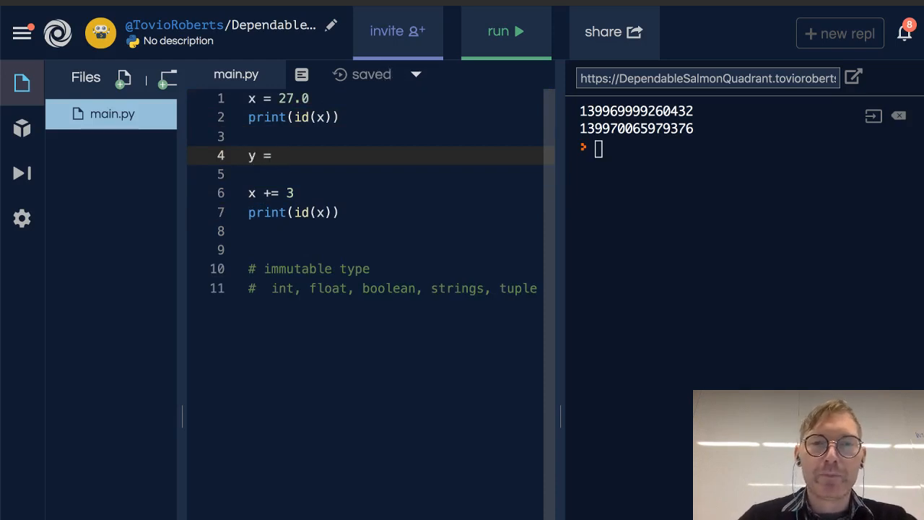
{"action": "key", "text": "BackSpace"}
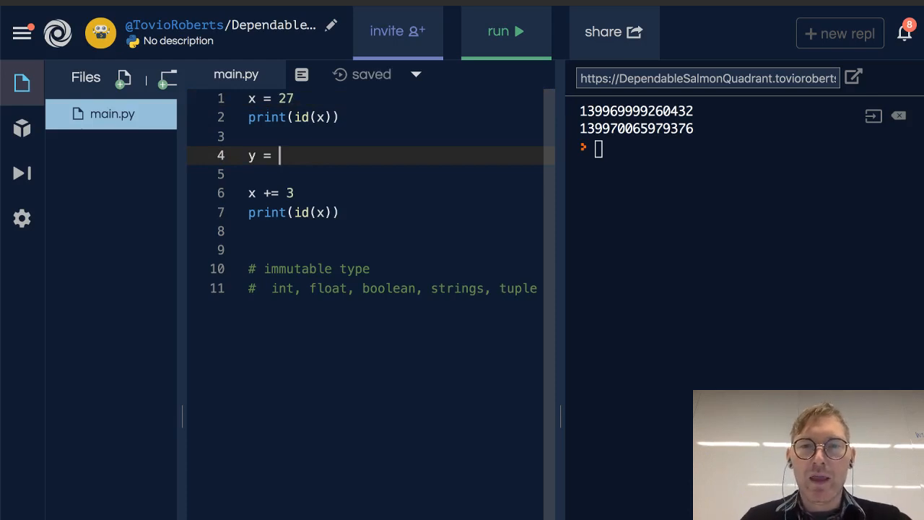
{"action": "type", "text": "27"}
{"action": "left_click", "coordinate": [296, 117]}
{"action": "type", "text": "x, "}
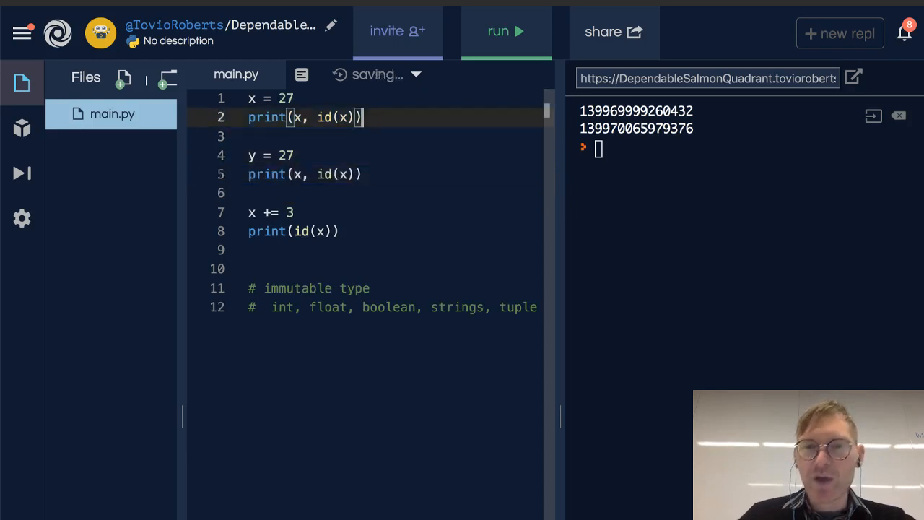
{"action": "type", "text": "'"}
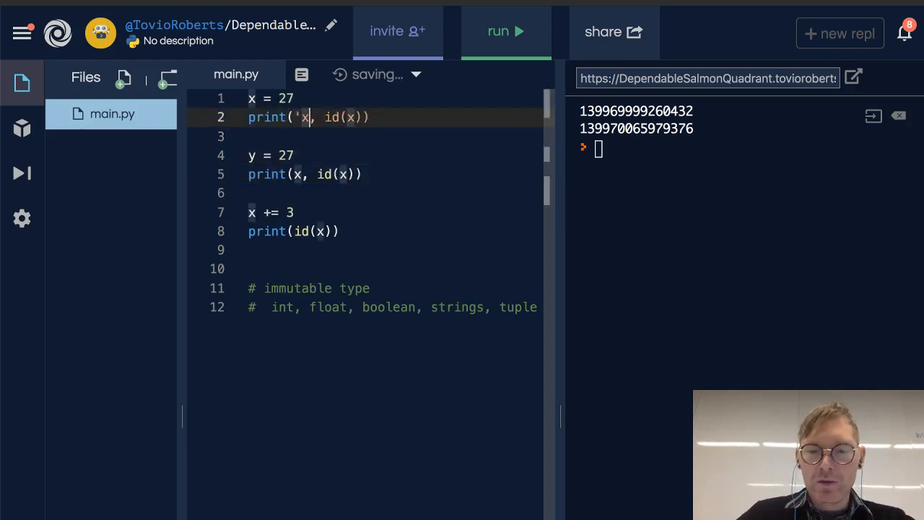
{"action": "type", "text": ":"}
{"action": "left_click", "coordinate": [400, 174]}
{"action": "type", "text": "'y: '"}
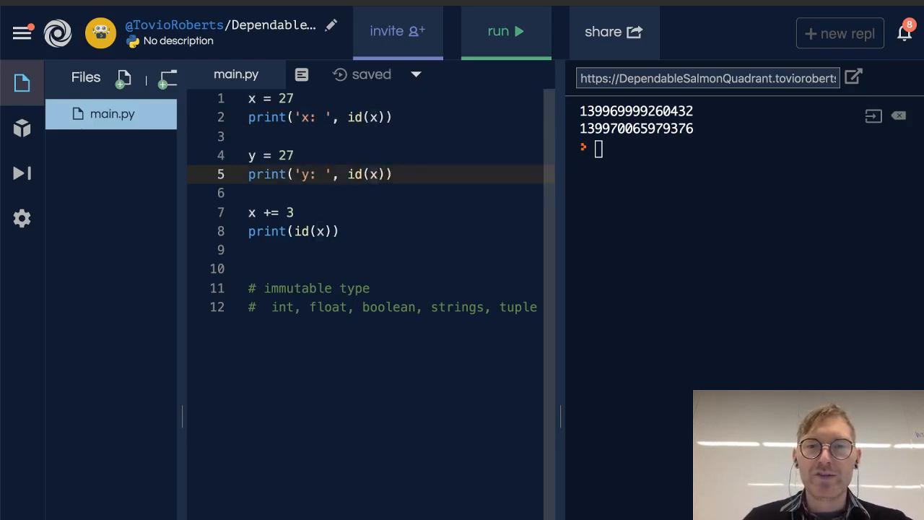
Comment out the increment block and run, showing x and y share one id.
{"action": "double_click", "coordinate": [272, 213]}
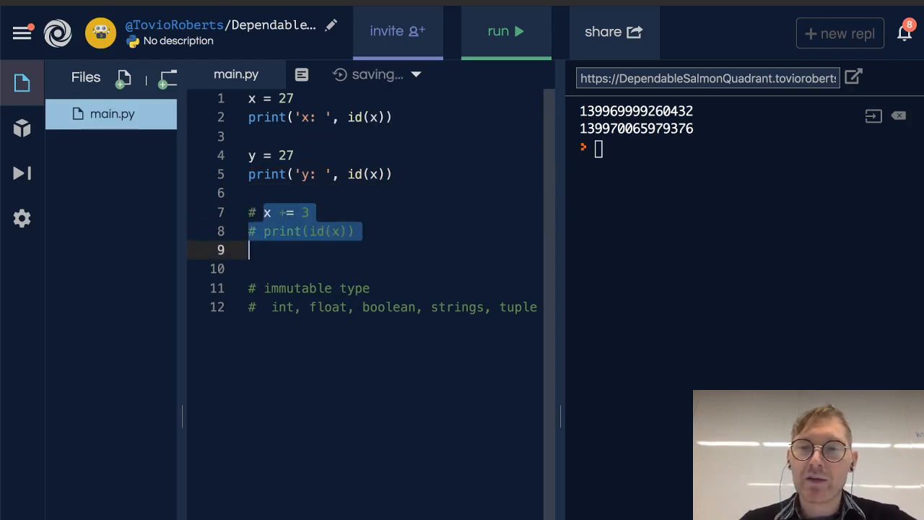
{"action": "left_click", "coordinate": [506, 31]}
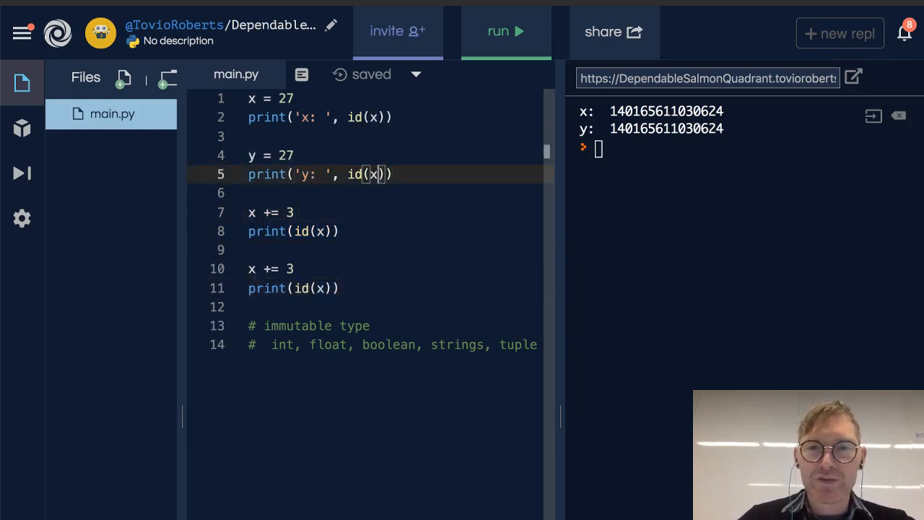
Make y's print use id(y), comment out both increment blocks, and rerun showing matching ids.
{"action": "type", "text": "y"}
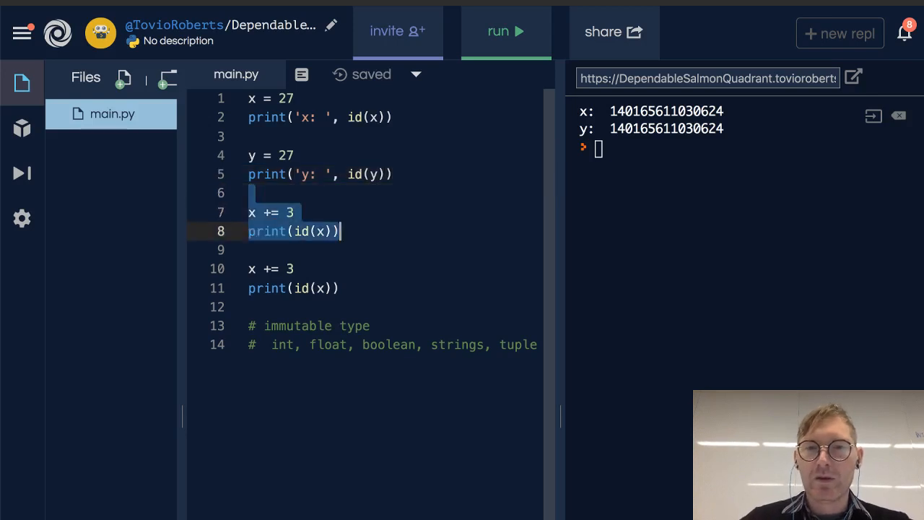
{"action": "key", "text": "ctrl+/"}
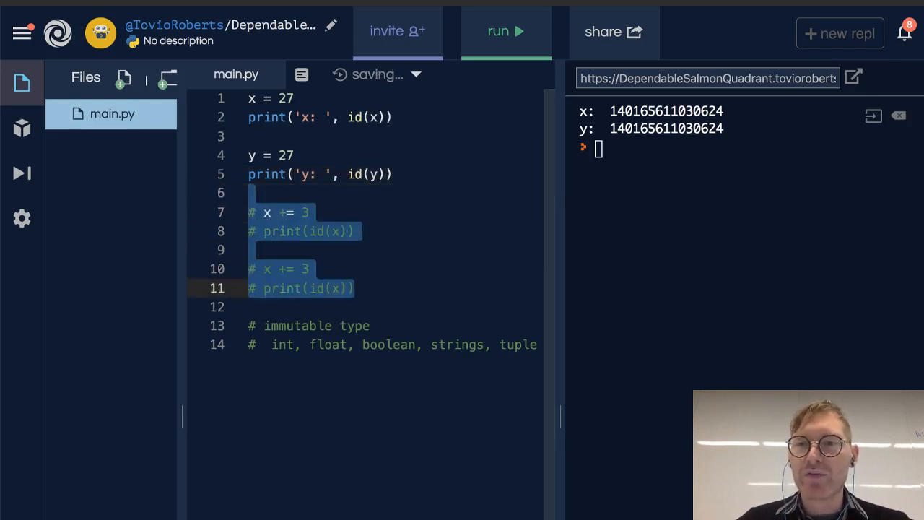
{"action": "left_click", "coordinate": [505, 32]}
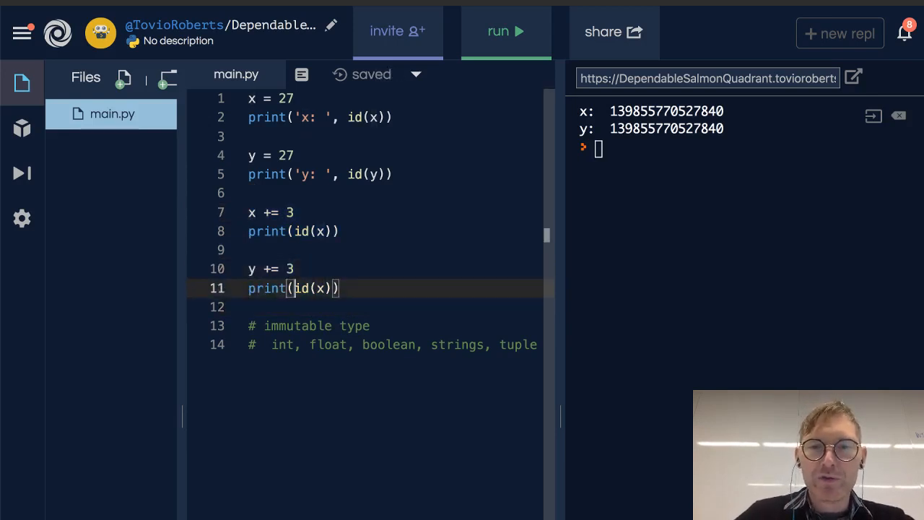
Label the post-increment prints 'x: ' id(x) and 'y: ' id(y), then run showing matching ids before and after.
{"action": "type", "text": "y"}
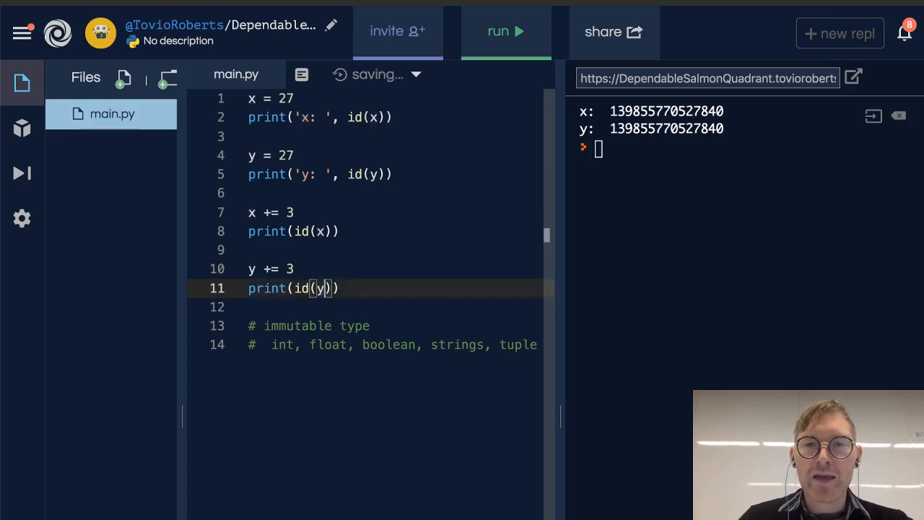
{"action": "left_click", "coordinate": [332, 117]}
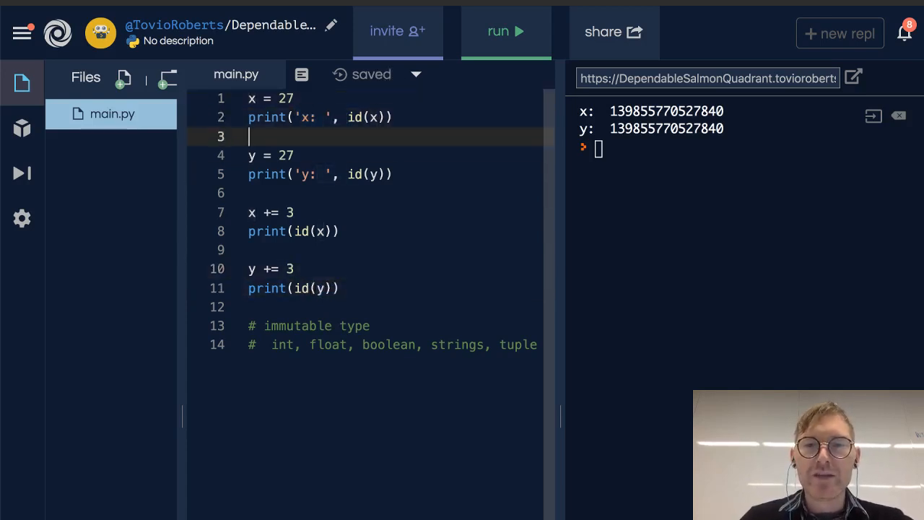
{"action": "left_click", "coordinate": [291, 231]}
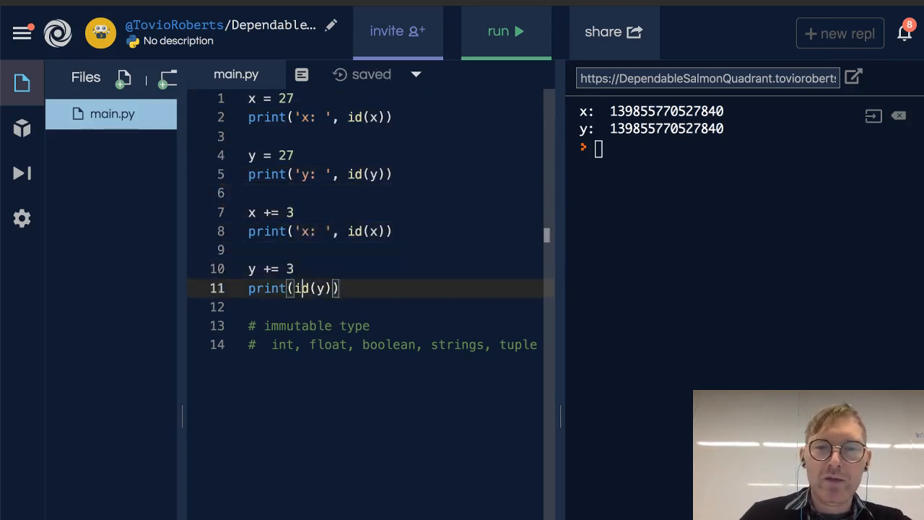
{"action": "type", "text": "'x: ',"}
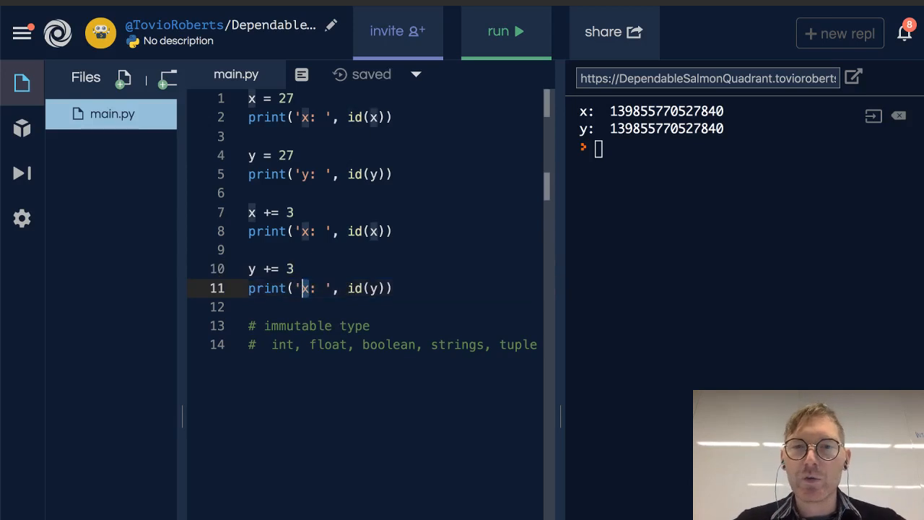
{"action": "type", "text": "y"}
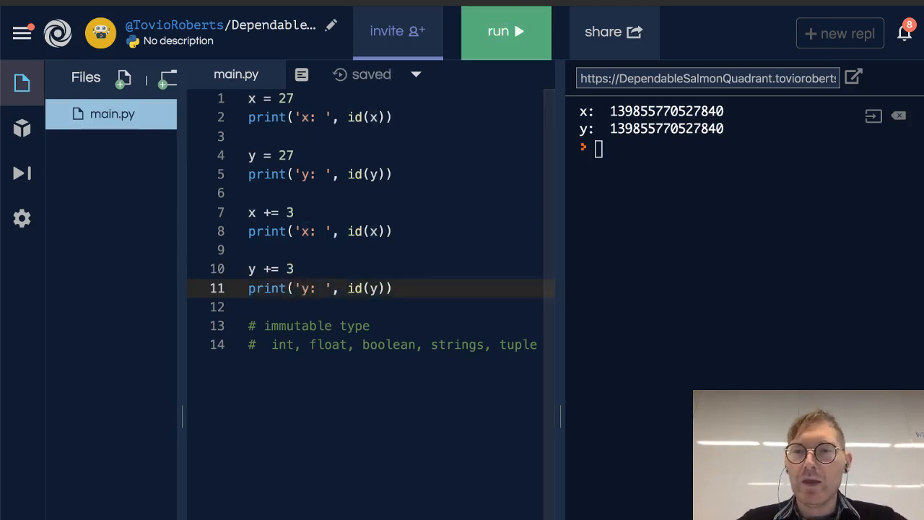
{"action": "left_click", "coordinate": [506, 32]}
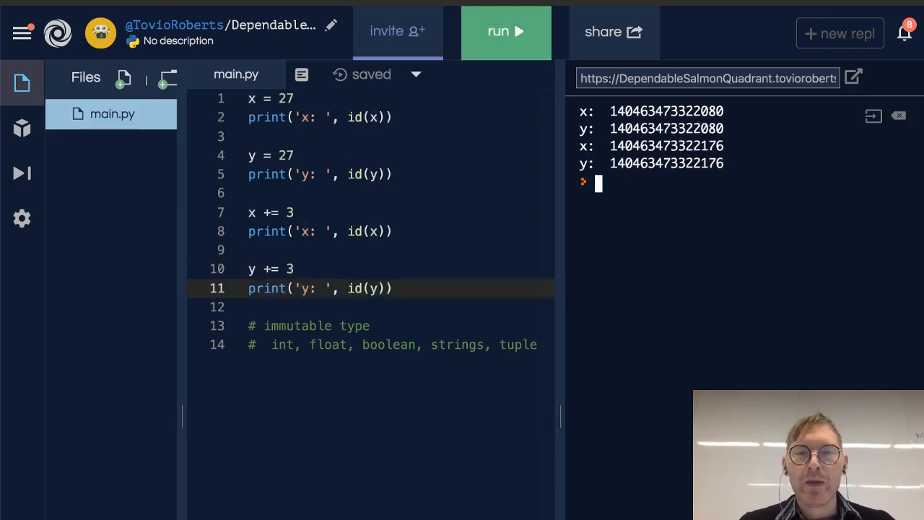